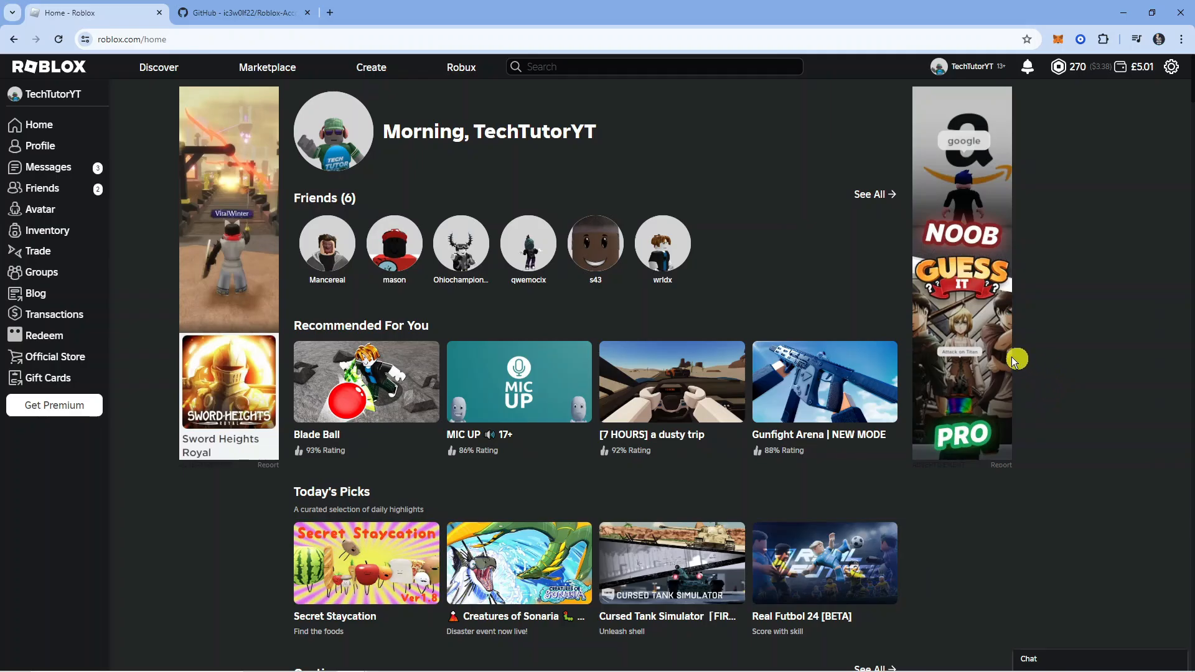
Download the Roblox Account Manager 3.6.1 release zip from its GitHub repository README.
{"action": "left_click", "coordinate": [240, 12]}
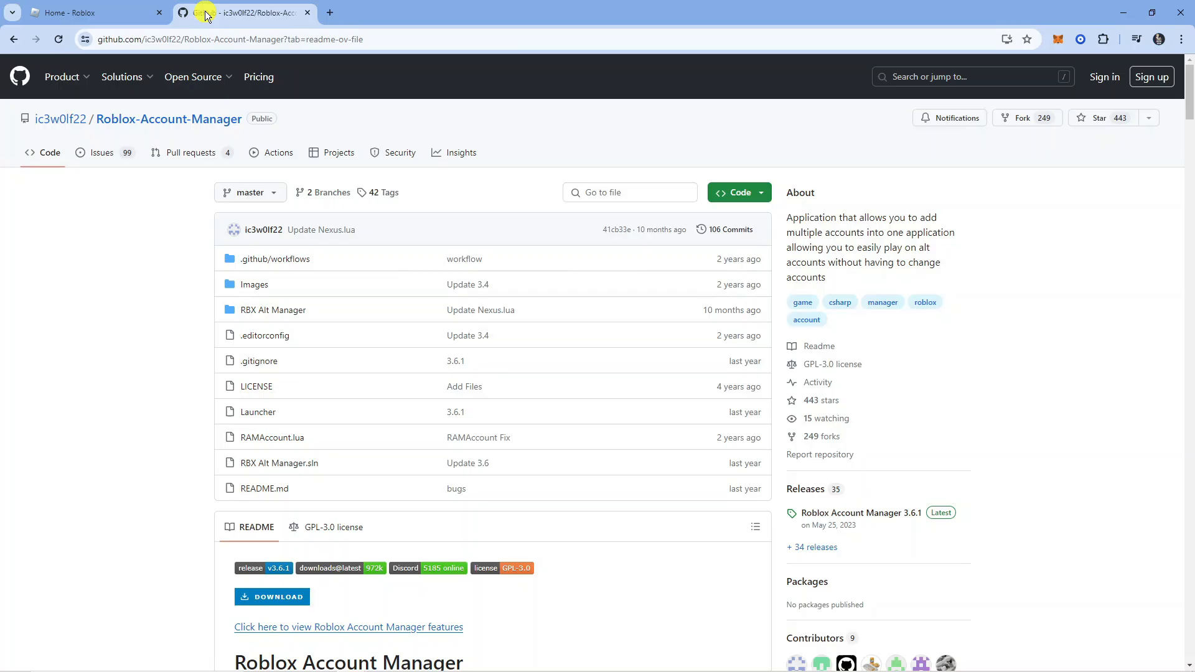
{"action": "scroll", "scroll_direction": "down", "scroll_amount": 3}
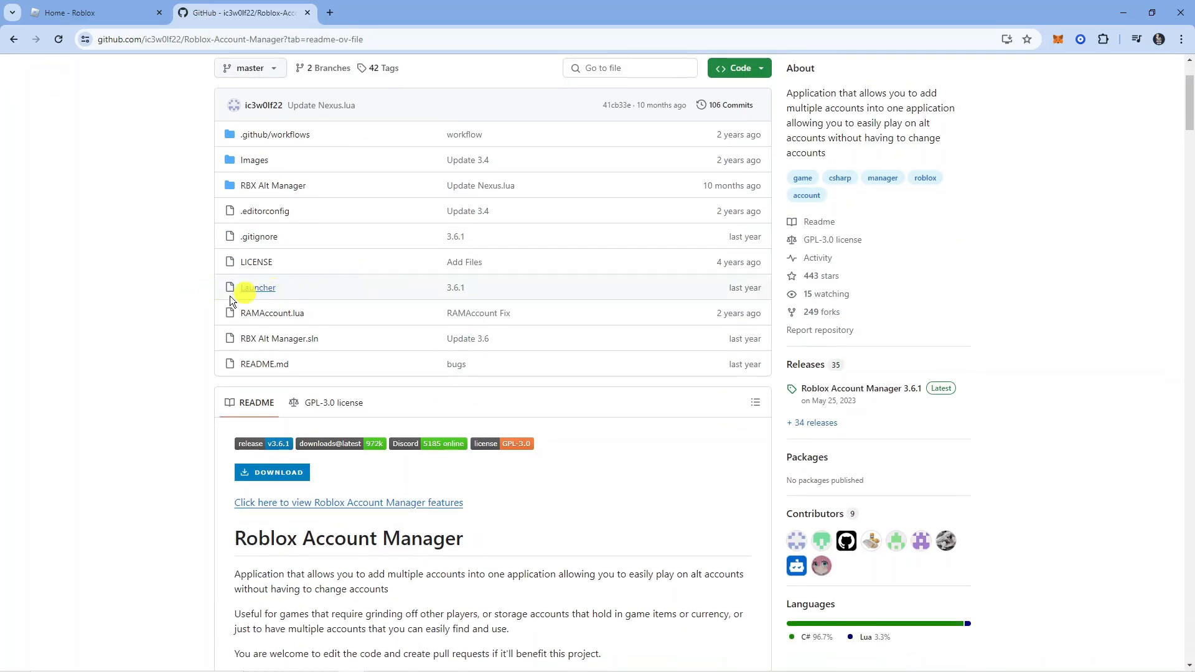
{"action": "mouse_move", "coordinate": [171, 263]}
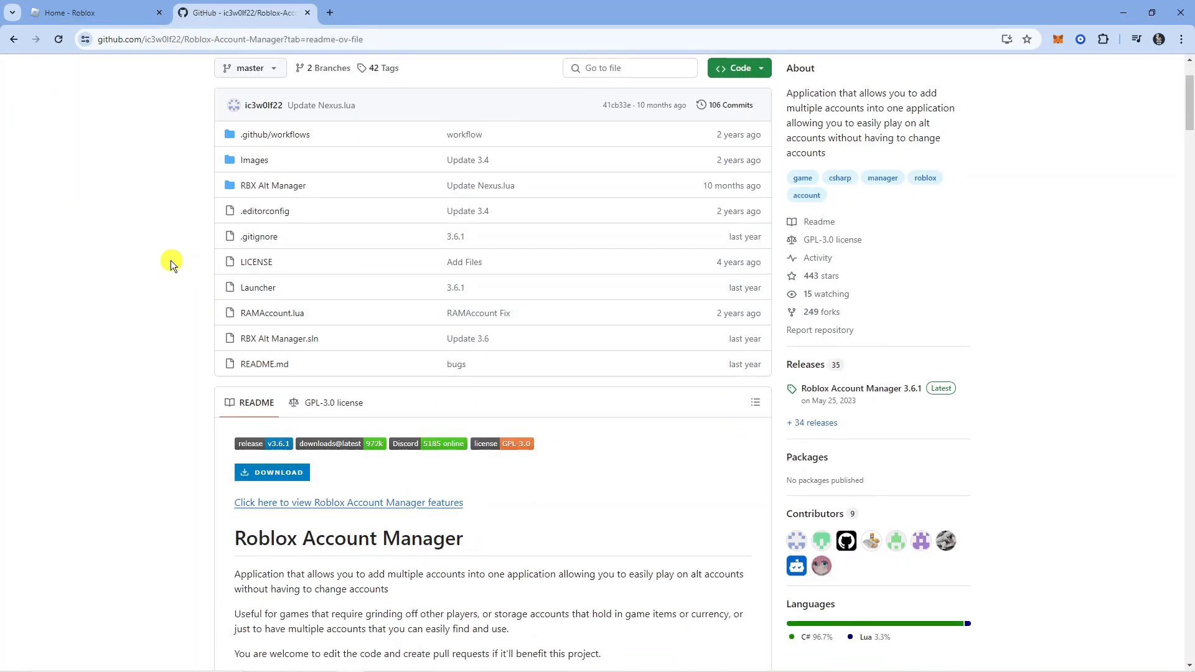
{"action": "mouse_move", "coordinate": [164, 263]}
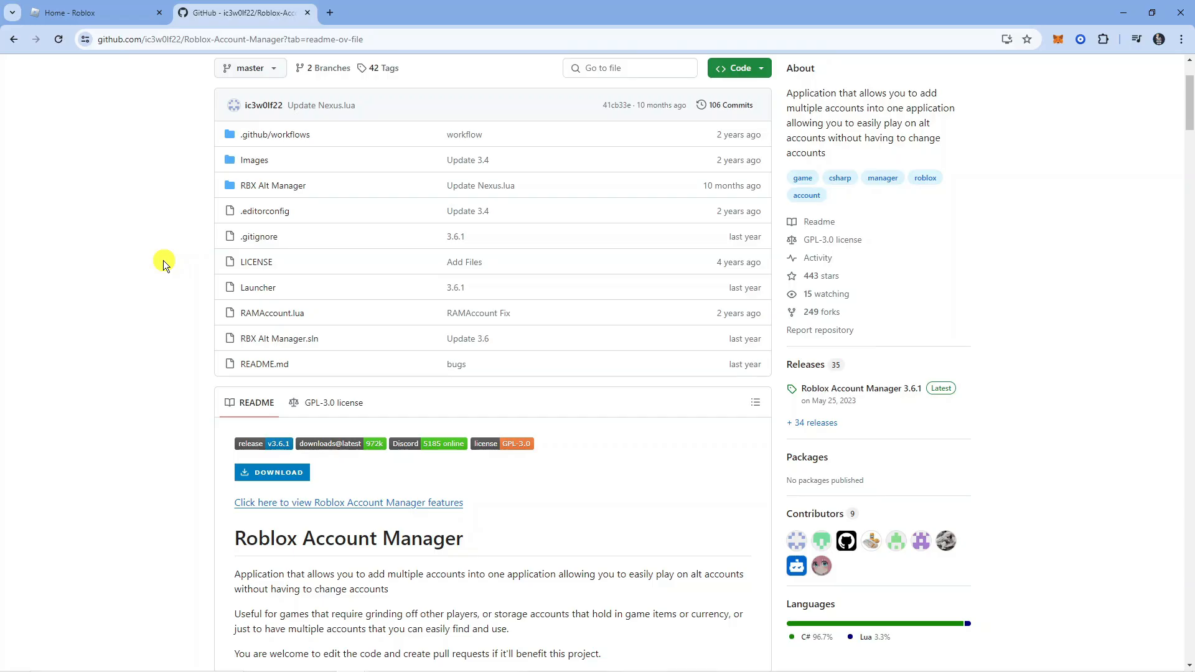
{"action": "mouse_move", "coordinate": [183, 334]}
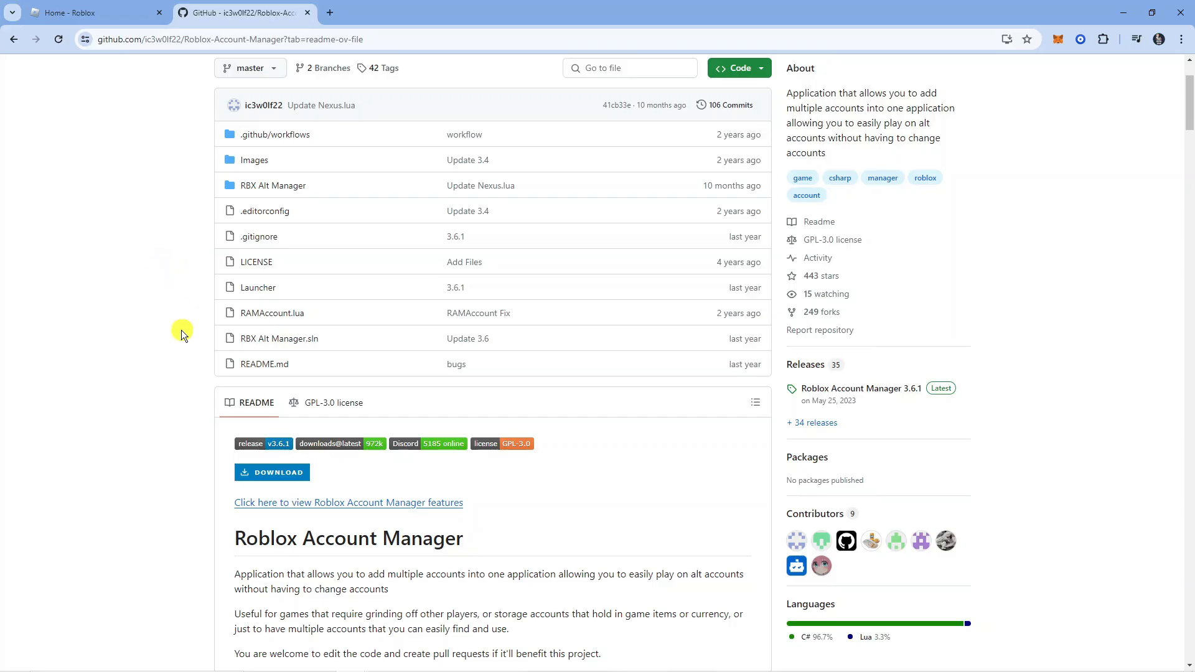
{"action": "mouse_move", "coordinate": [272, 472]}
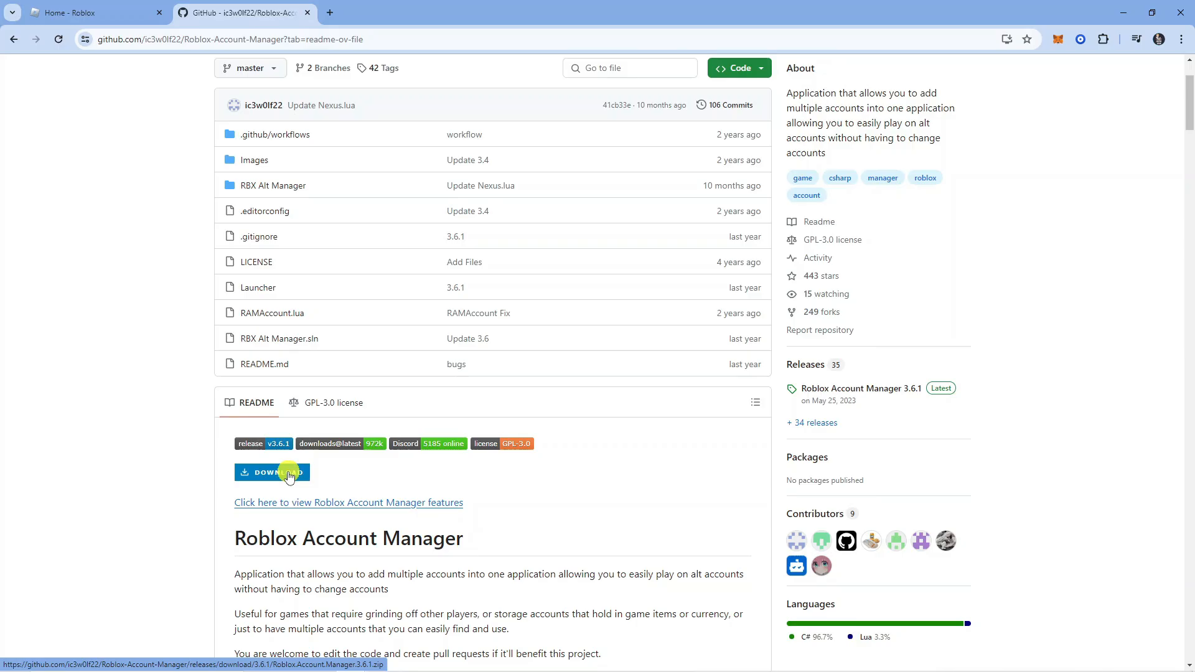
{"action": "left_click", "coordinate": [271, 472]}
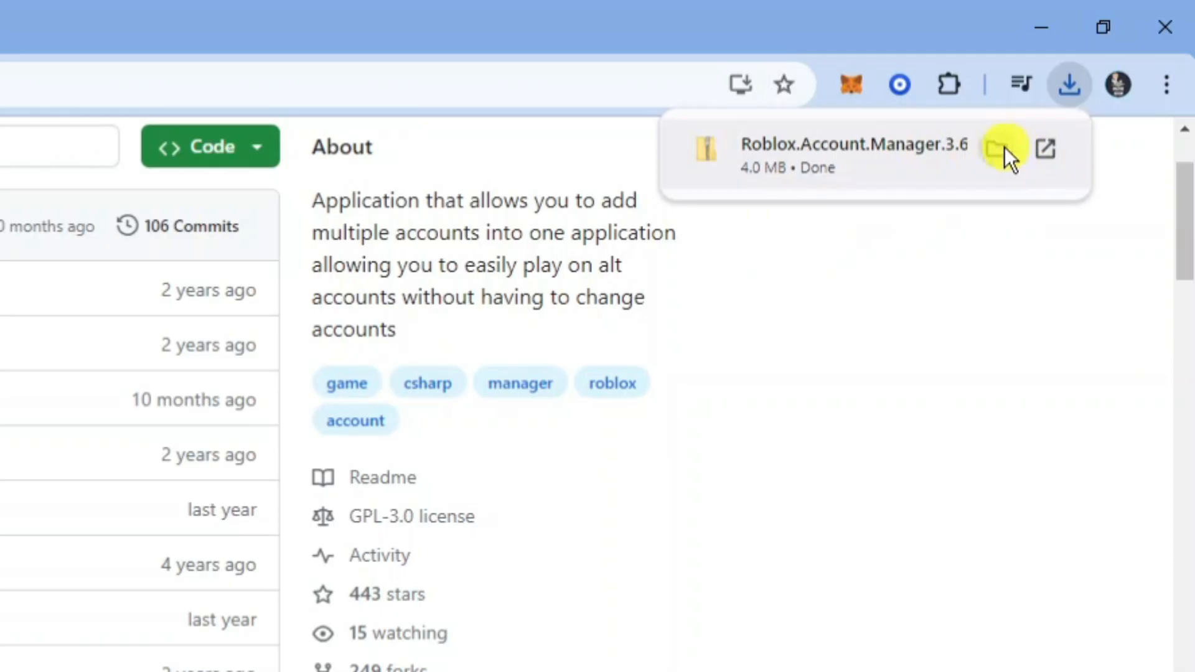
Extract the downloaded zip into a Roblox.Account.Manager.3.6.1 folder in Downloads.
{"action": "left_click", "coordinate": [999, 149]}
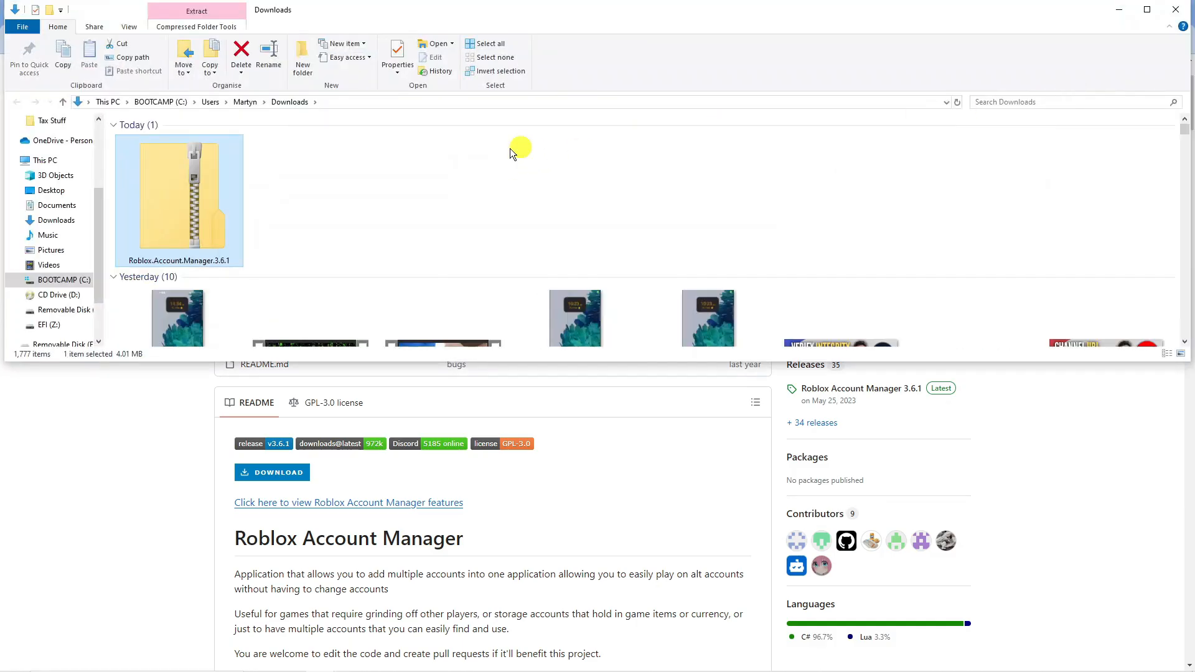
{"action": "mouse_move", "coordinate": [310, 227]}
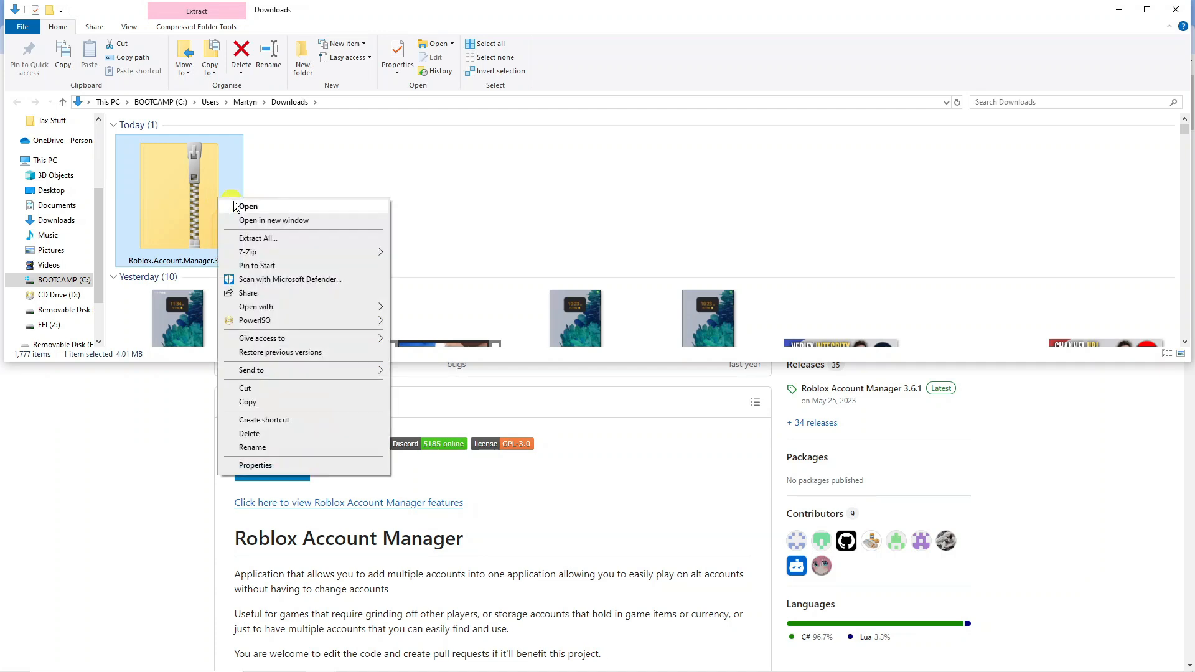
{"action": "left_click", "coordinate": [258, 238]}
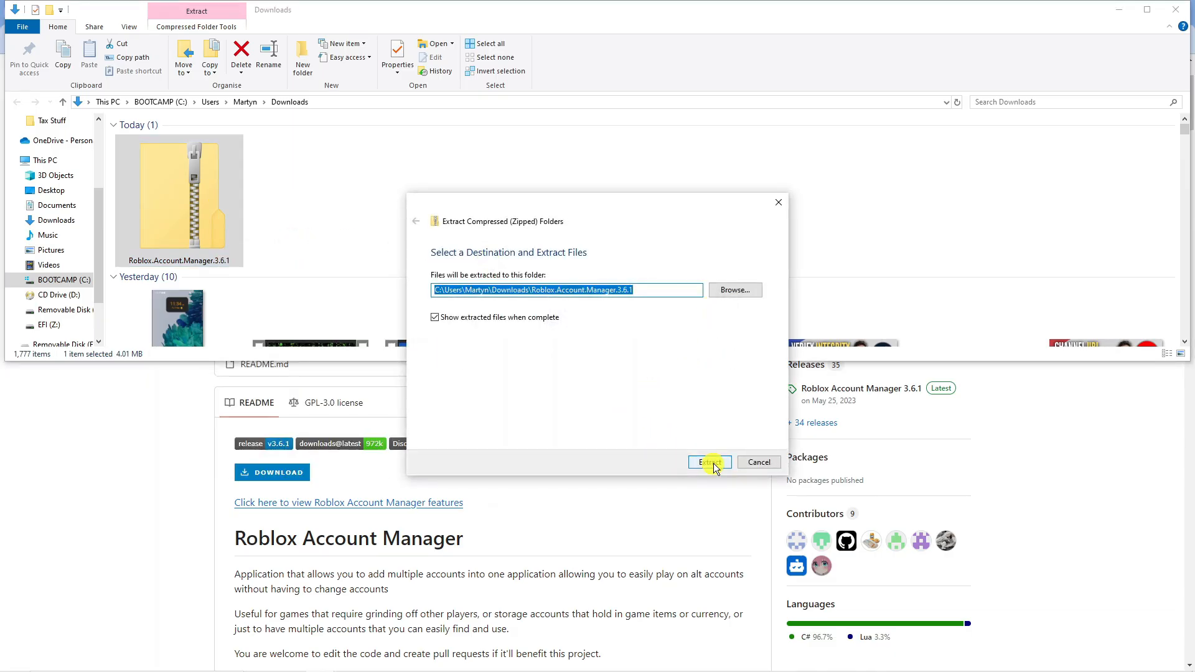
{"action": "left_click", "coordinate": [709, 462]}
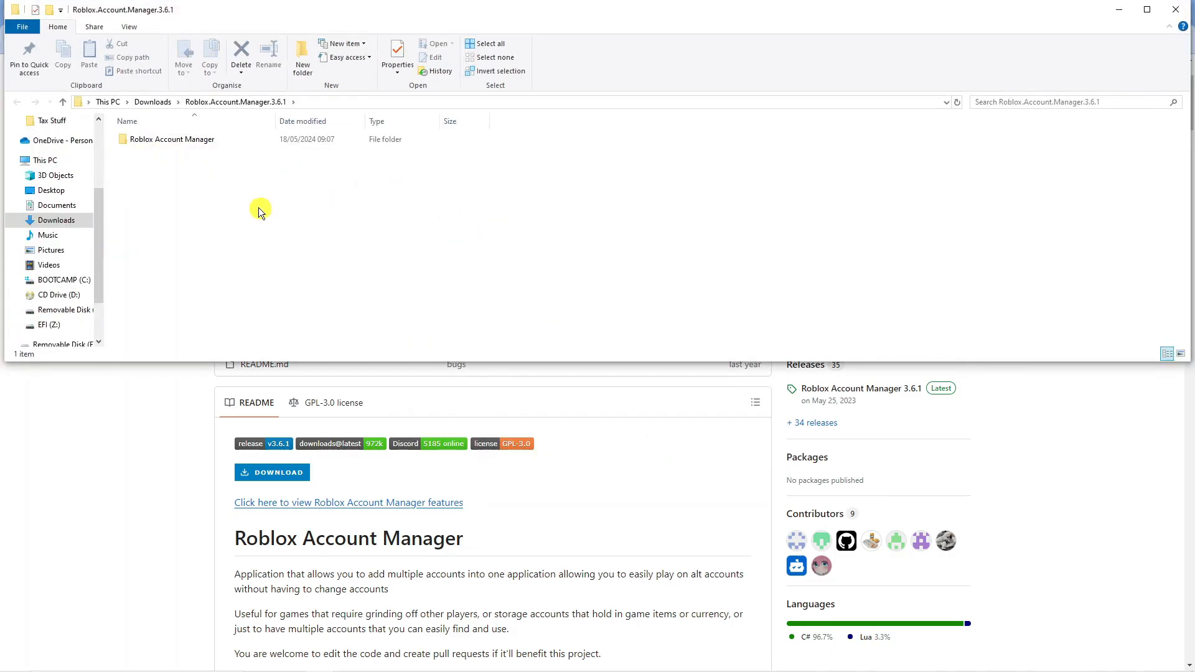
Open the Roblox Account Manager folder and run the Roblox Account Manager application.
{"action": "left_click", "coordinate": [172, 139]}
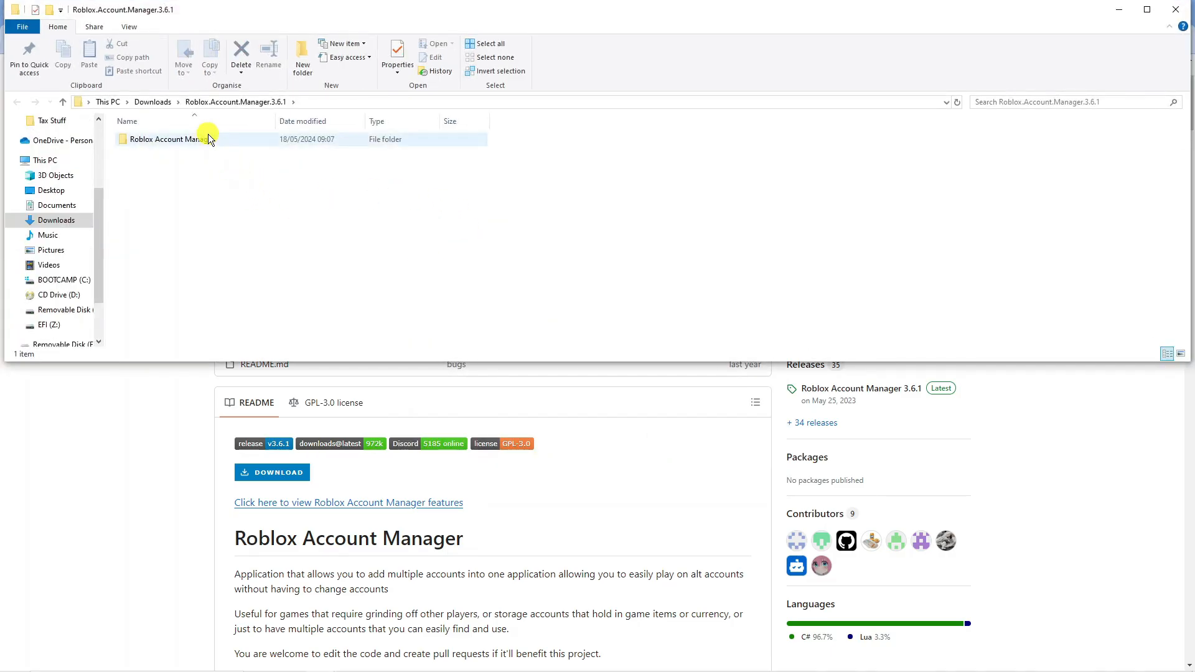
{"action": "double_click", "coordinate": [164, 139]}
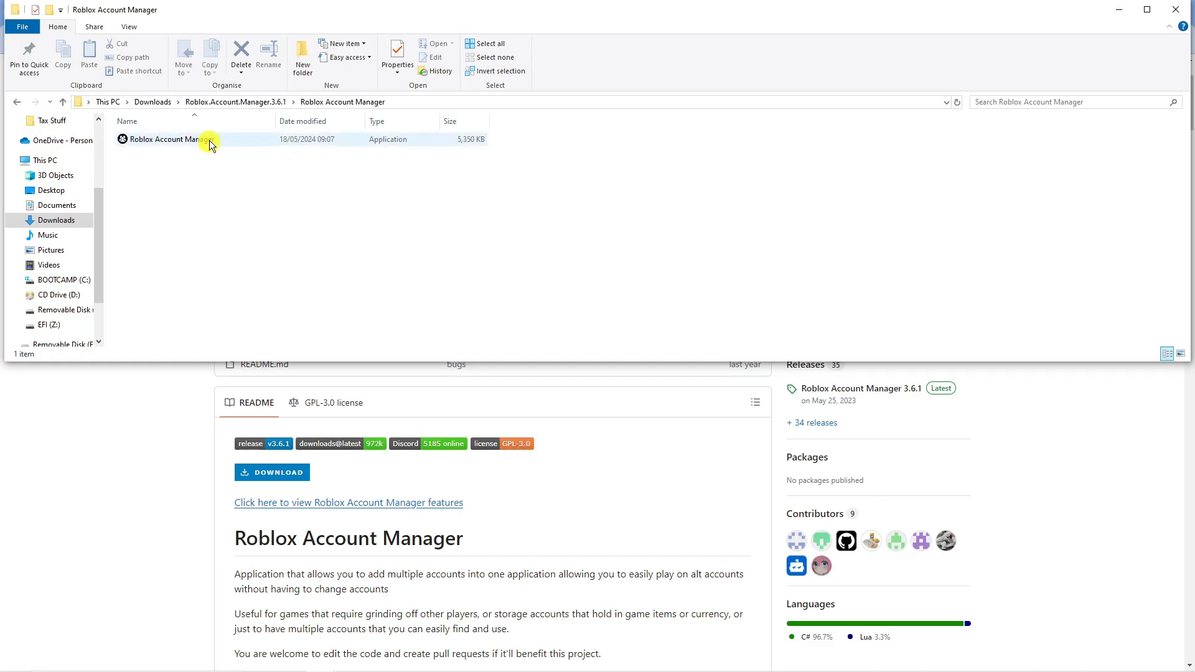
{"action": "left_click", "coordinate": [170, 139]}
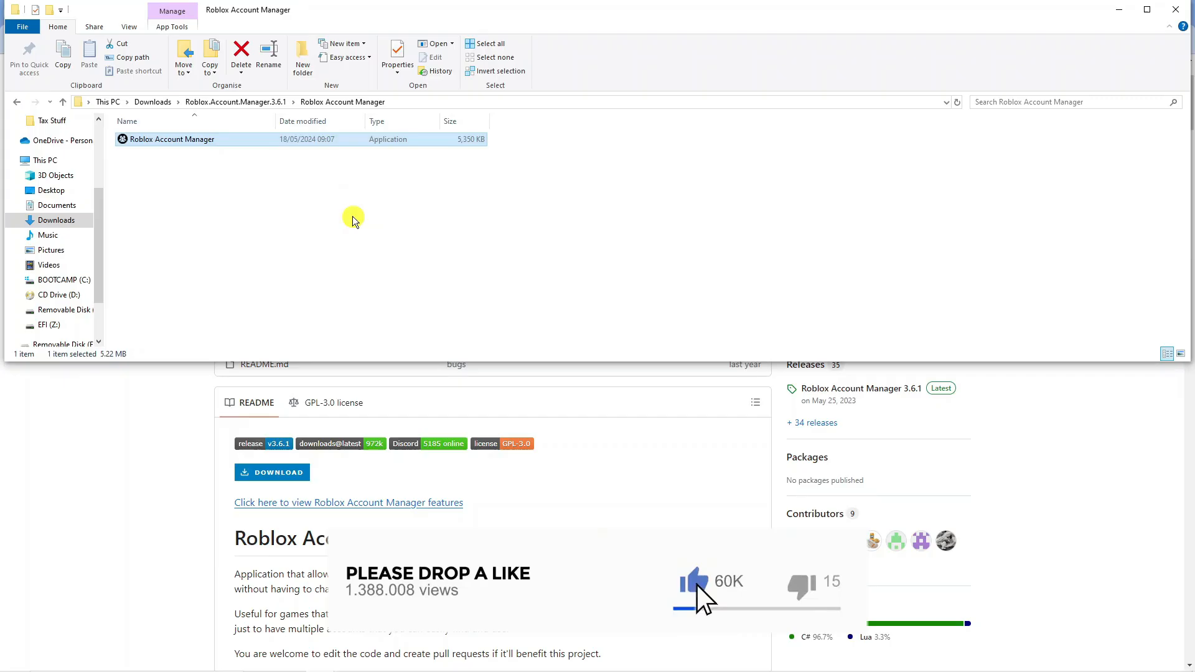
{"action": "double_click", "coordinate": [170, 139]}
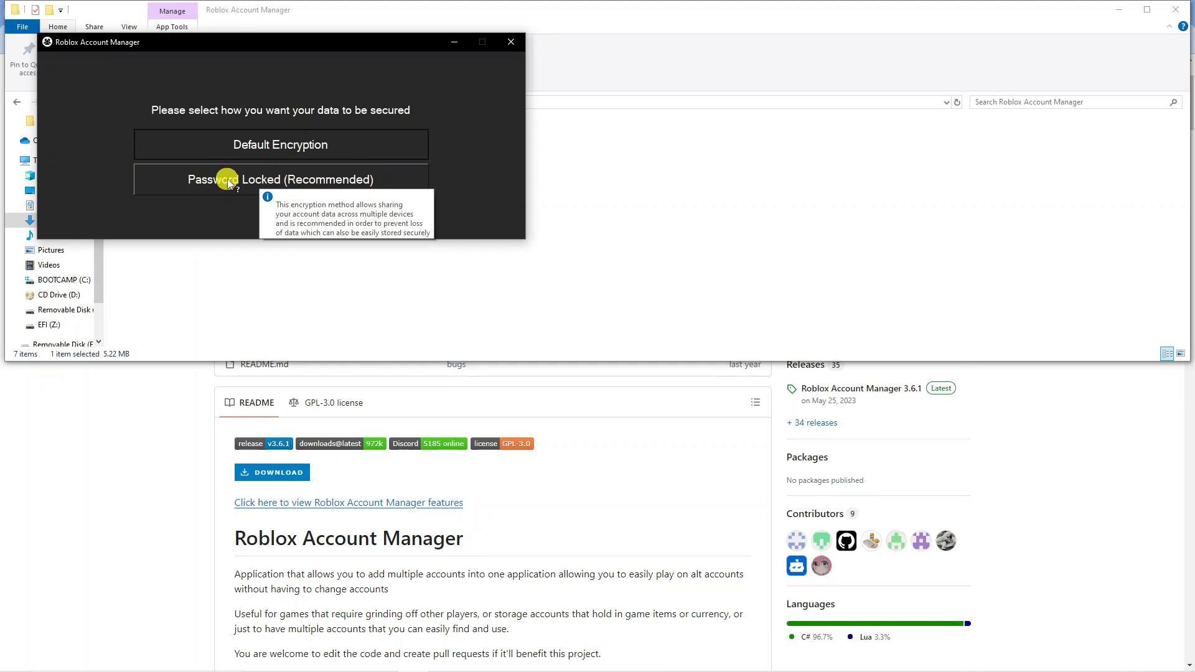
Choose Password Locked (Recommended), enter and confirm the password to reach the account list.
{"action": "left_click", "coordinate": [280, 180]}
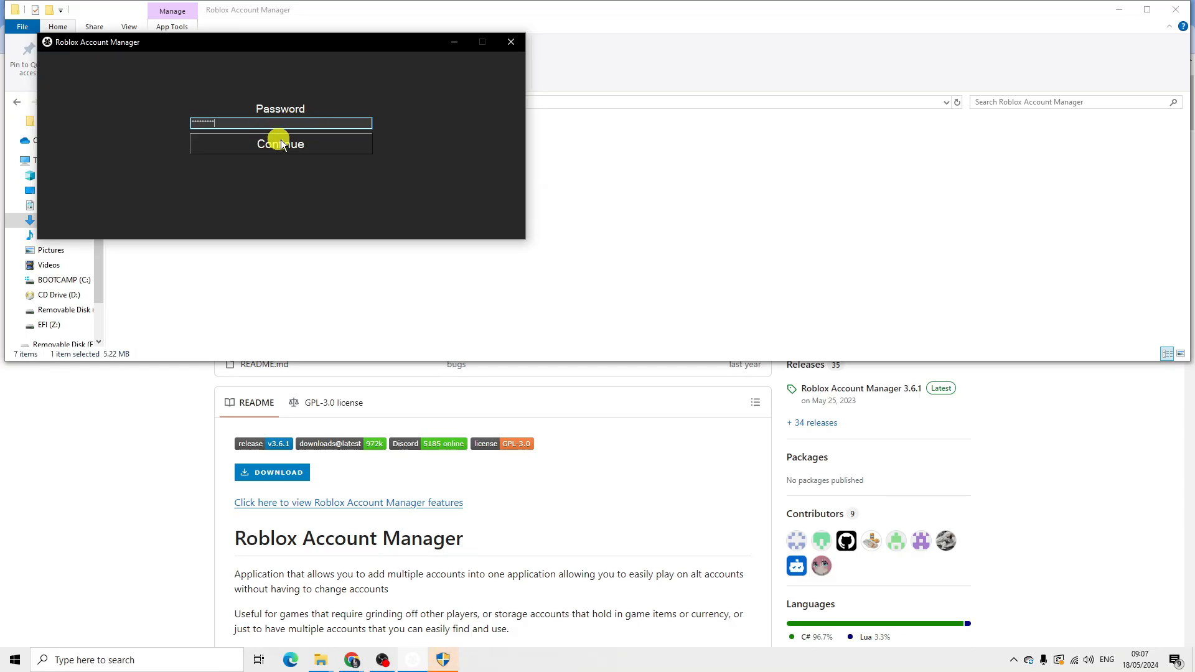
{"action": "left_click", "coordinate": [280, 144]}
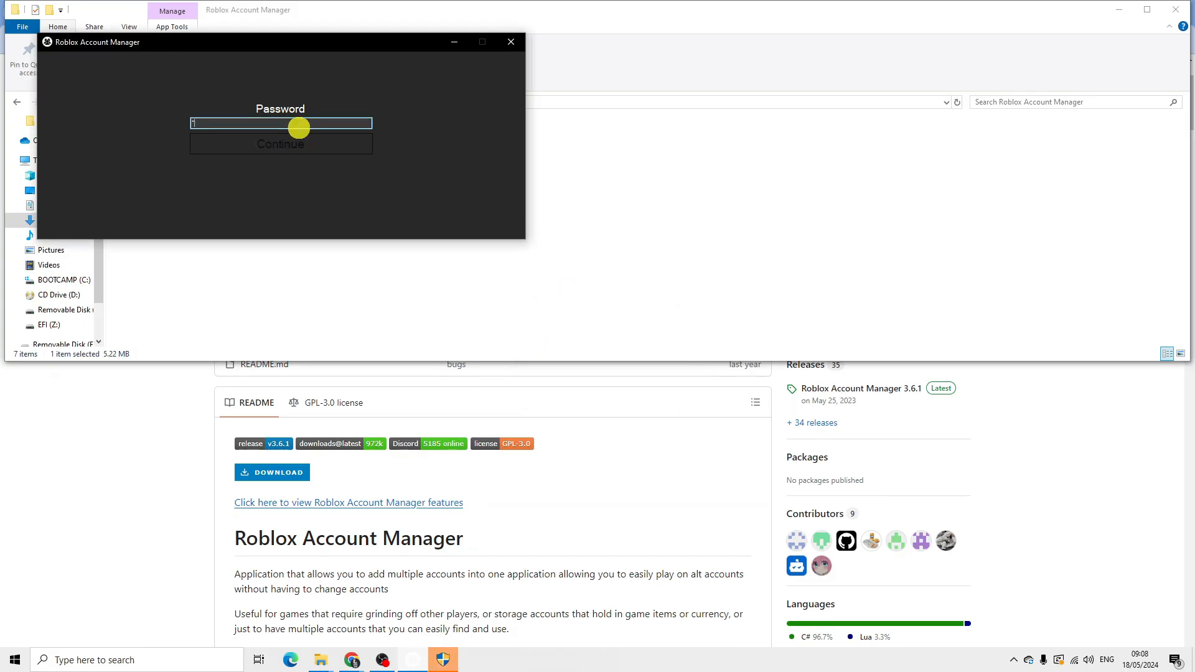
{"action": "type", "text": "password"}
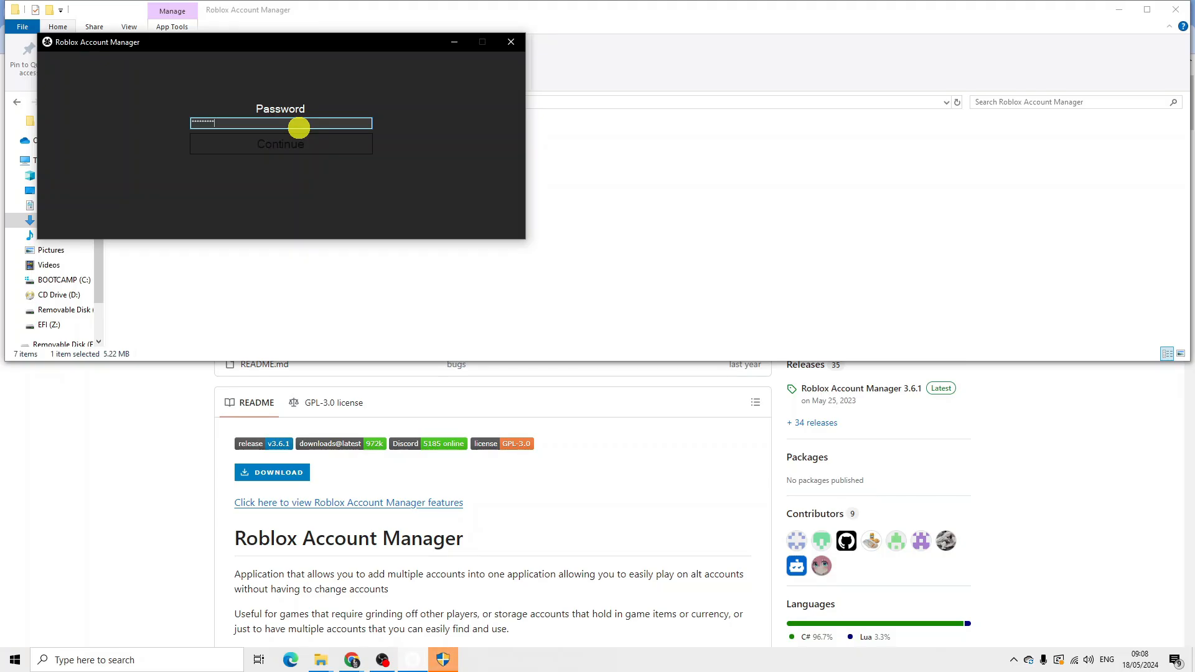
{"action": "left_click", "coordinate": [280, 144]}
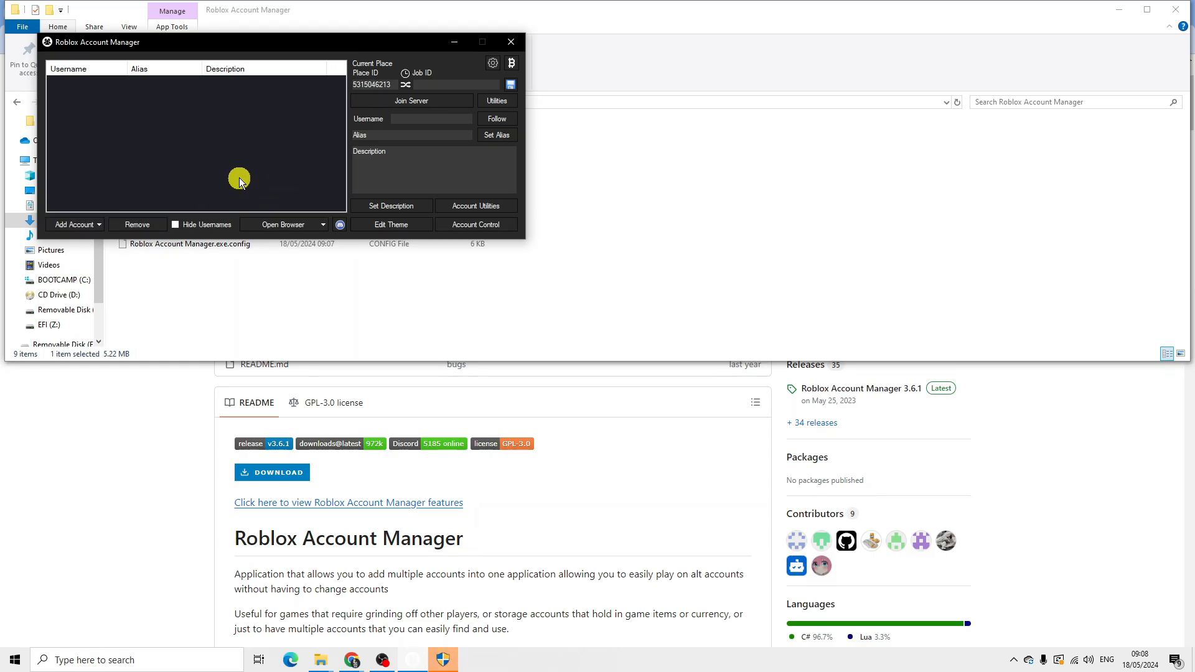
{"action": "mouse_move", "coordinate": [241, 169]}
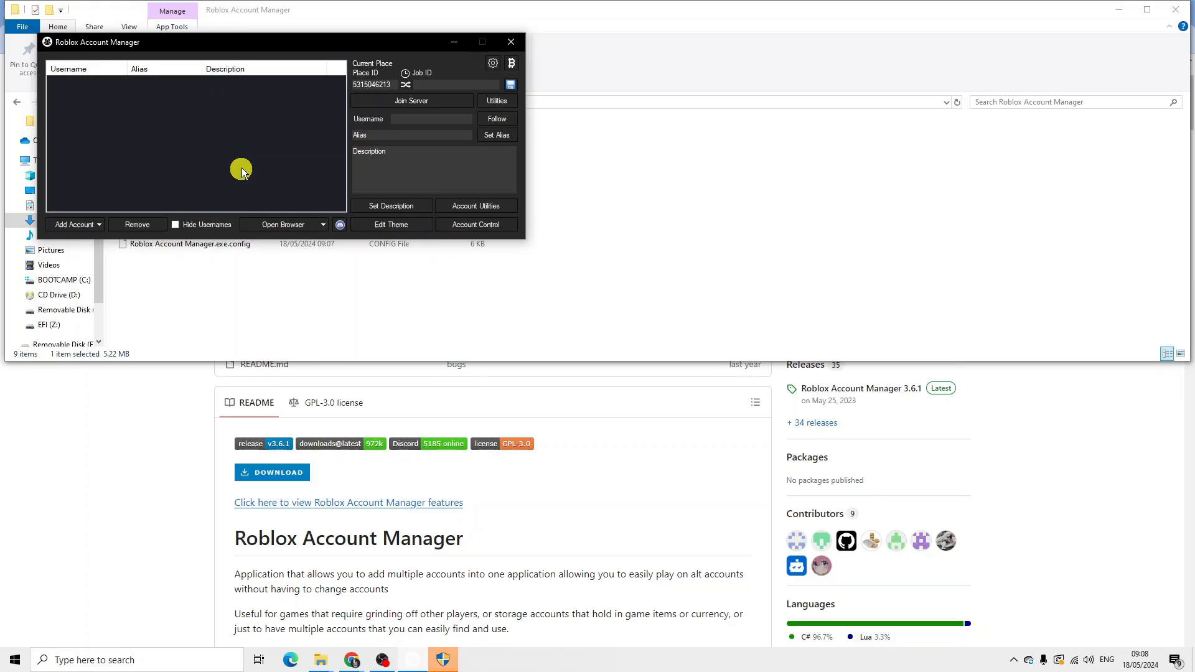
{"action": "mouse_move", "coordinate": [208, 146]}
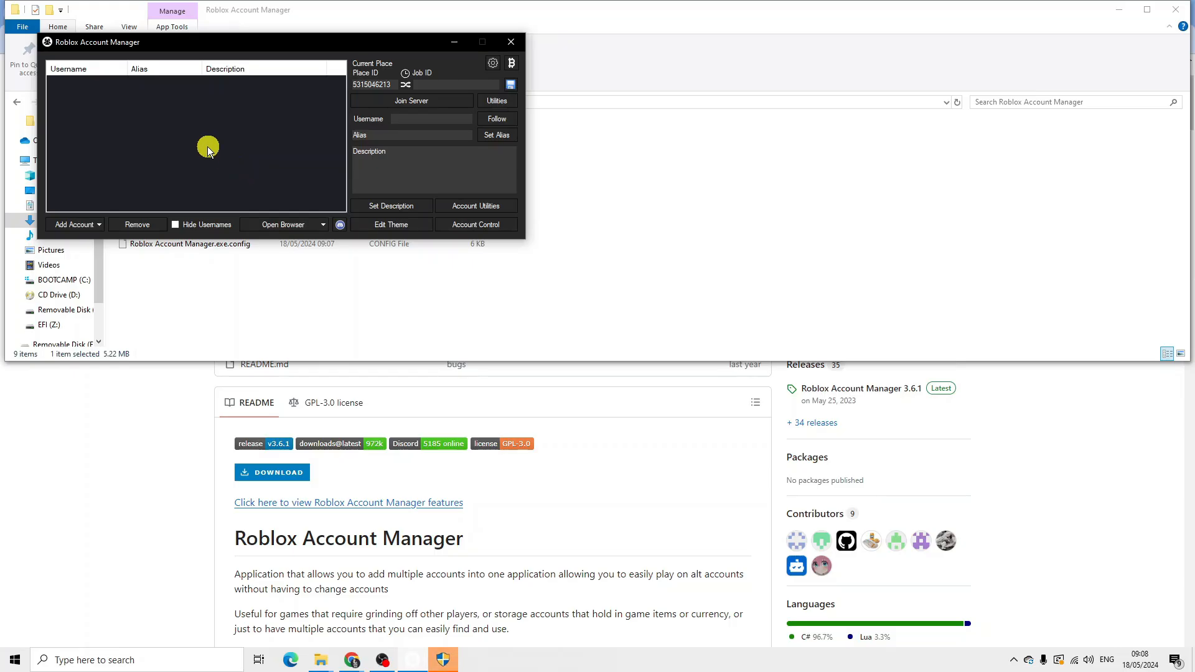
{"action": "mouse_move", "coordinate": [290, 141]}
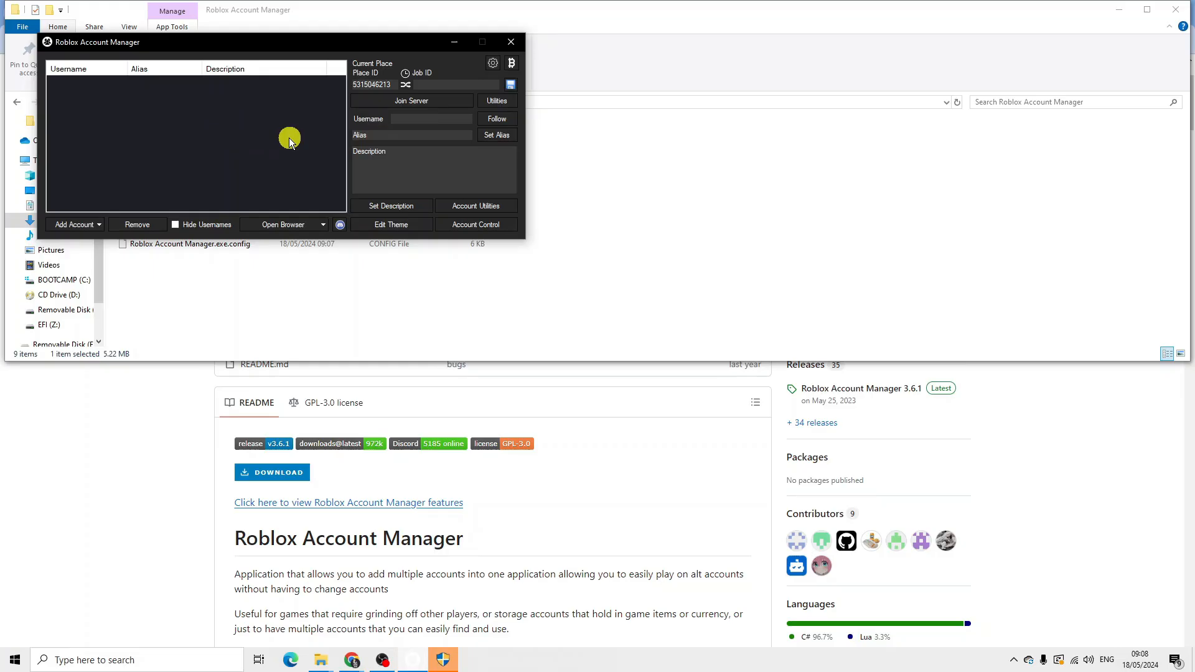
{"action": "mouse_move", "coordinate": [224, 129]}
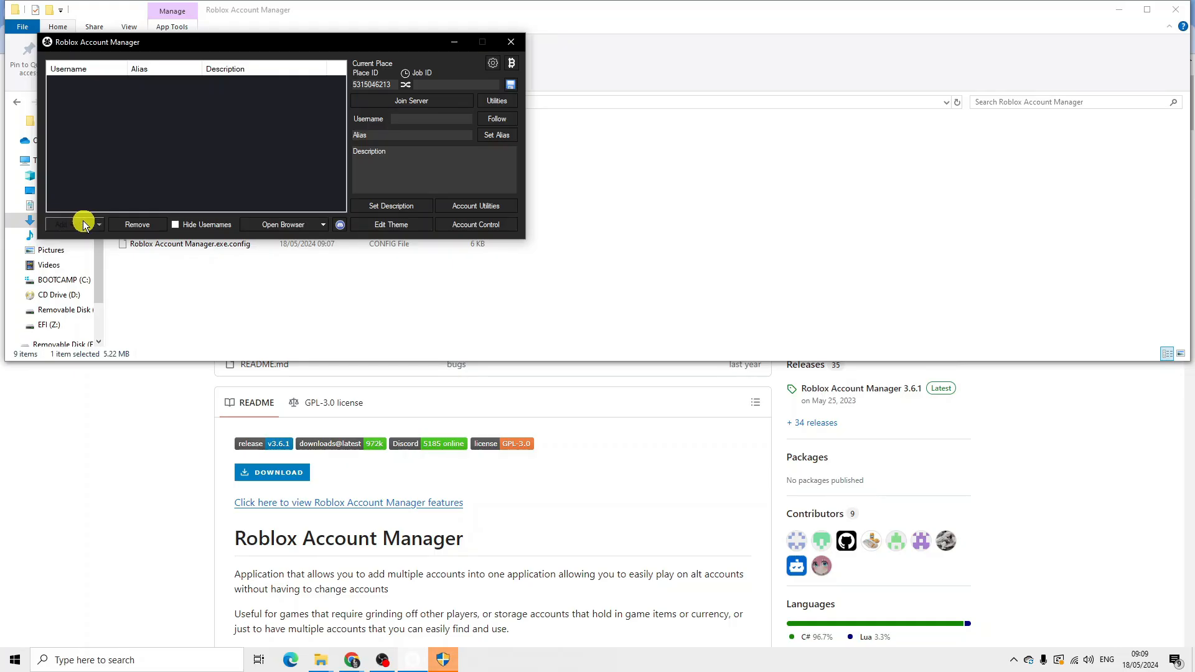
{"action": "left_click", "coordinate": [282, 224]}
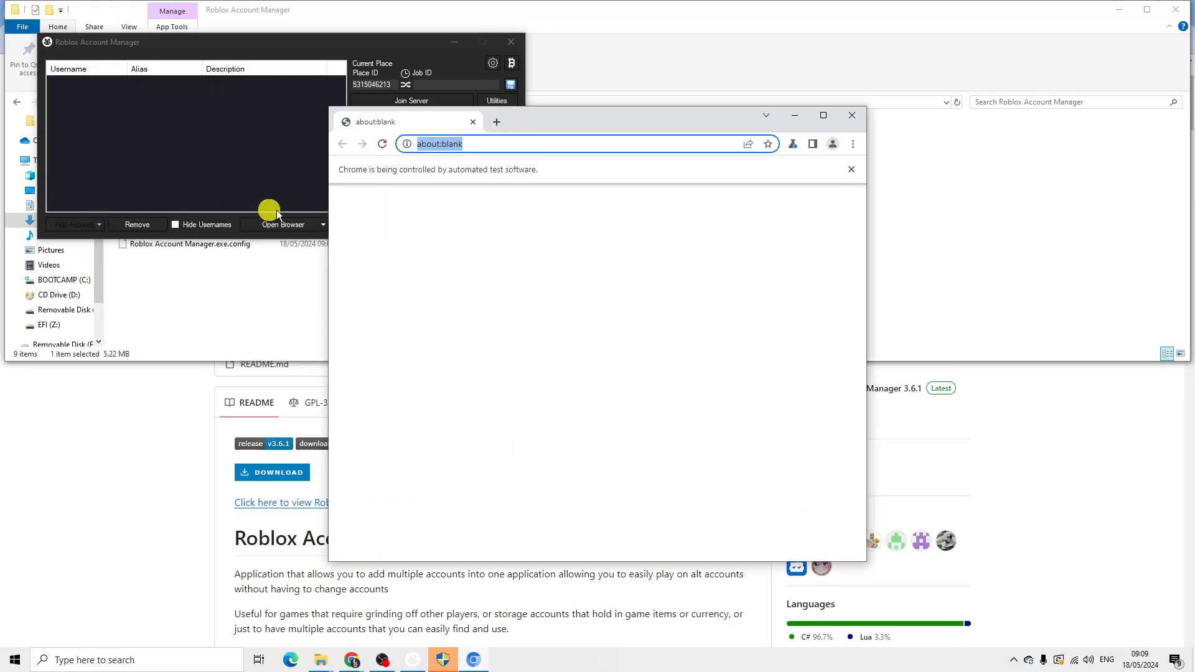
{"action": "left_click", "coordinate": [281, 224]}
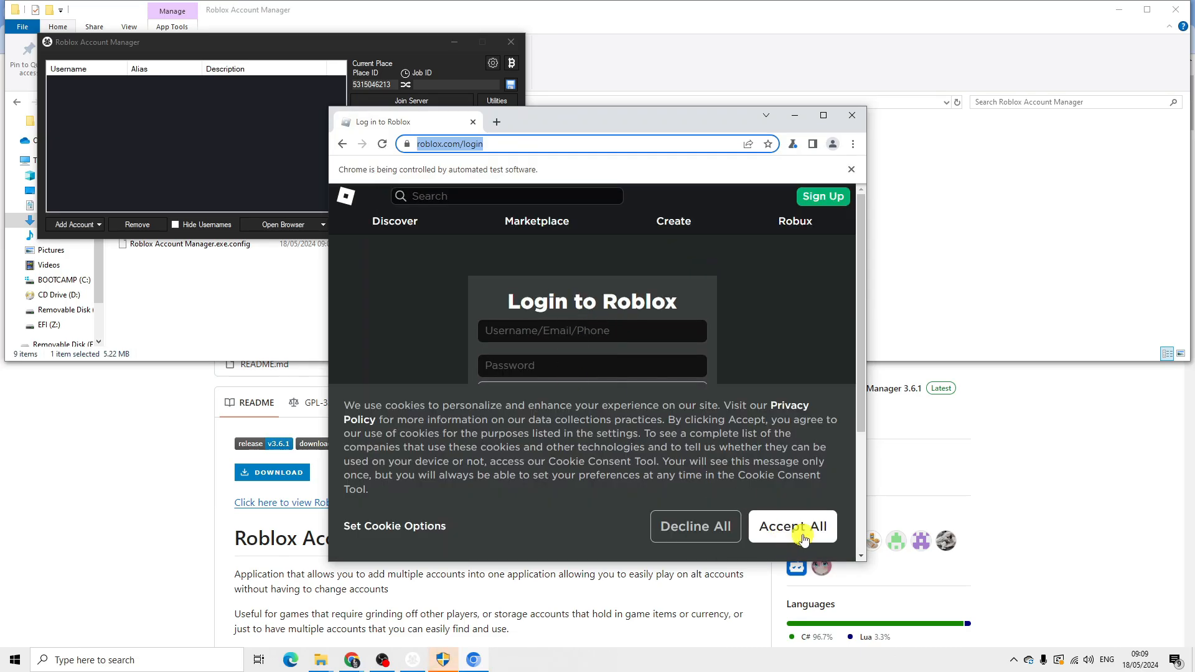
{"action": "left_click", "coordinate": [792, 526]}
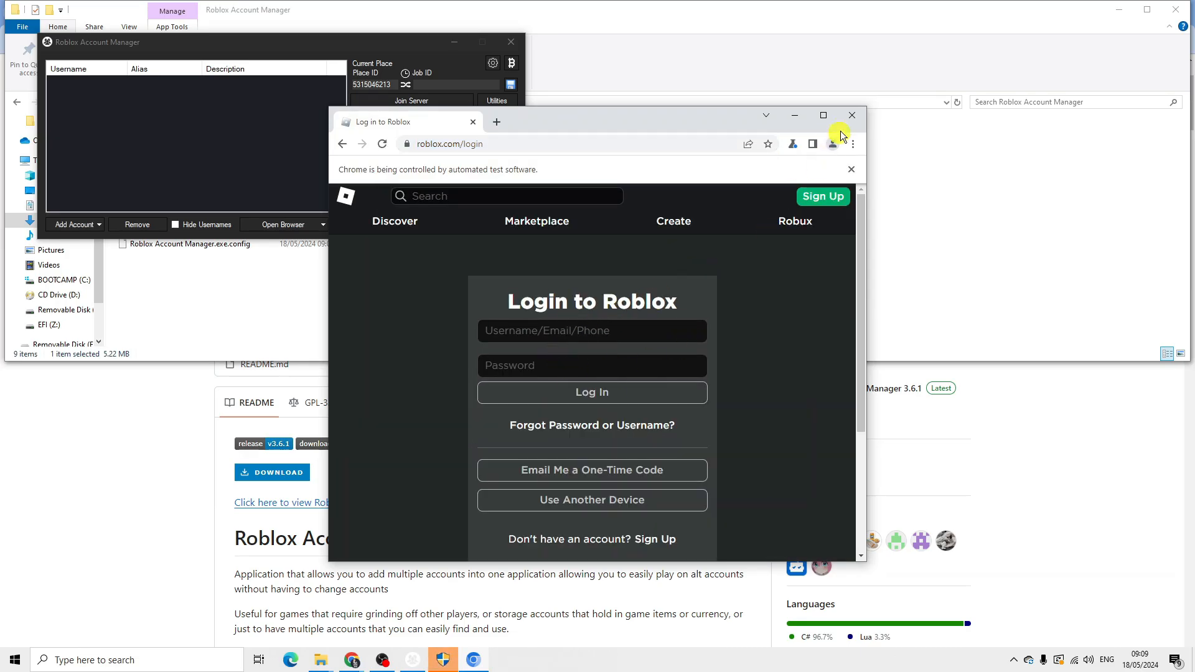
{"action": "left_click", "coordinate": [851, 115]}
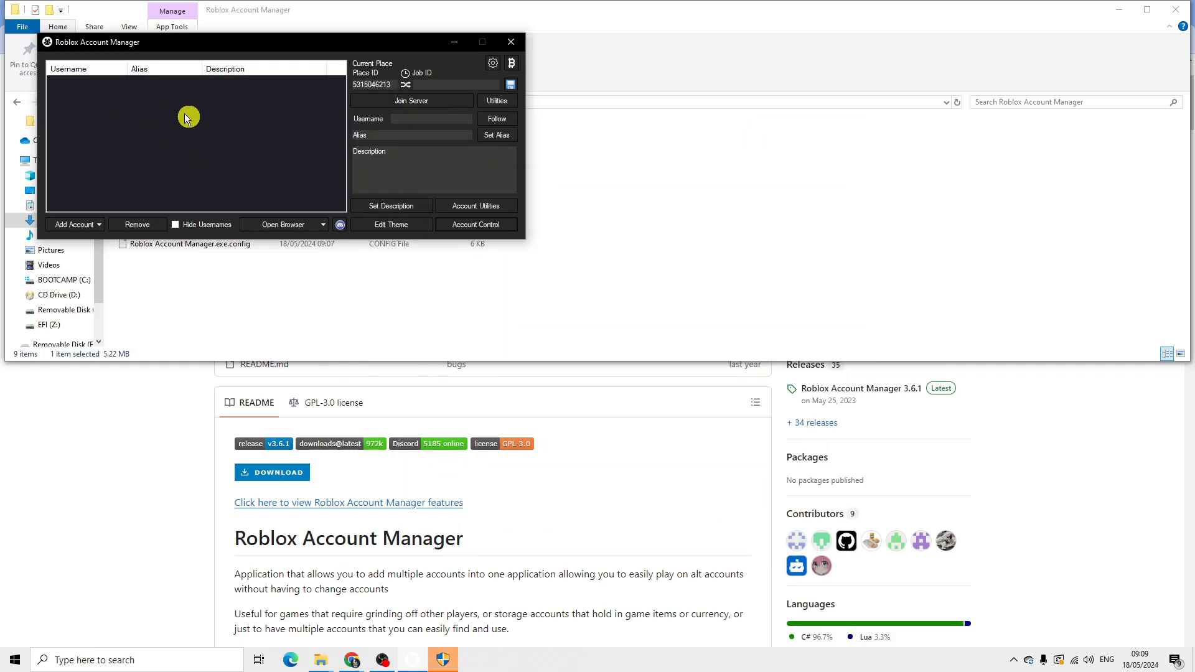
{"action": "mouse_move", "coordinate": [200, 103]}
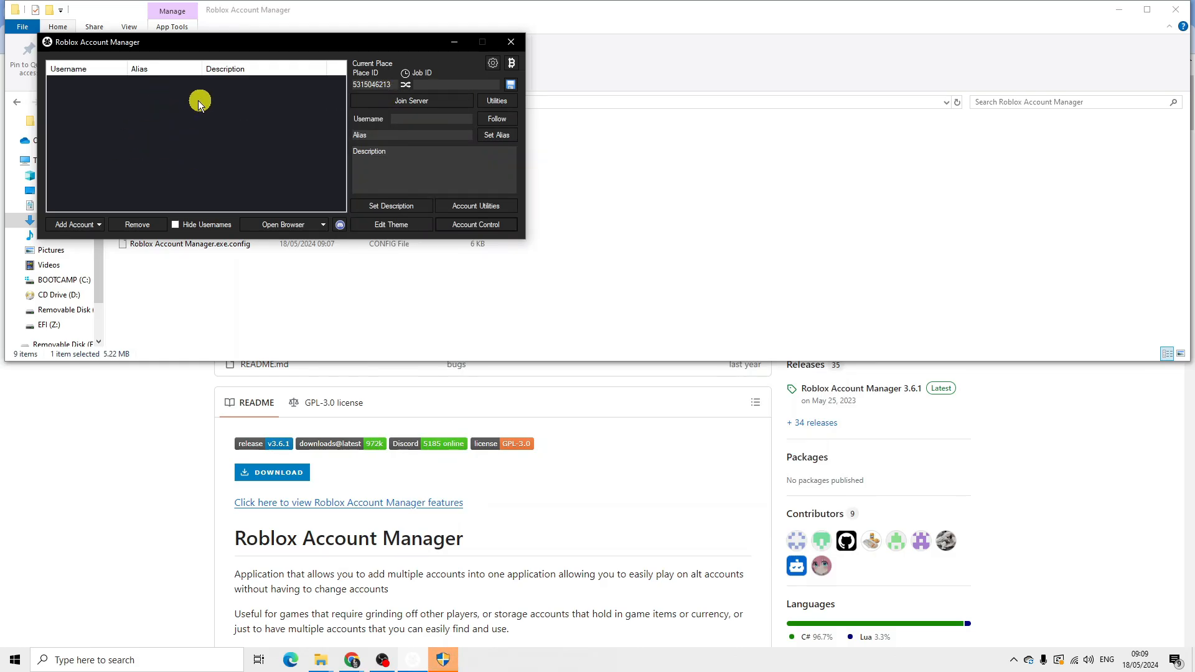
{"action": "mouse_move", "coordinate": [235, 88]}
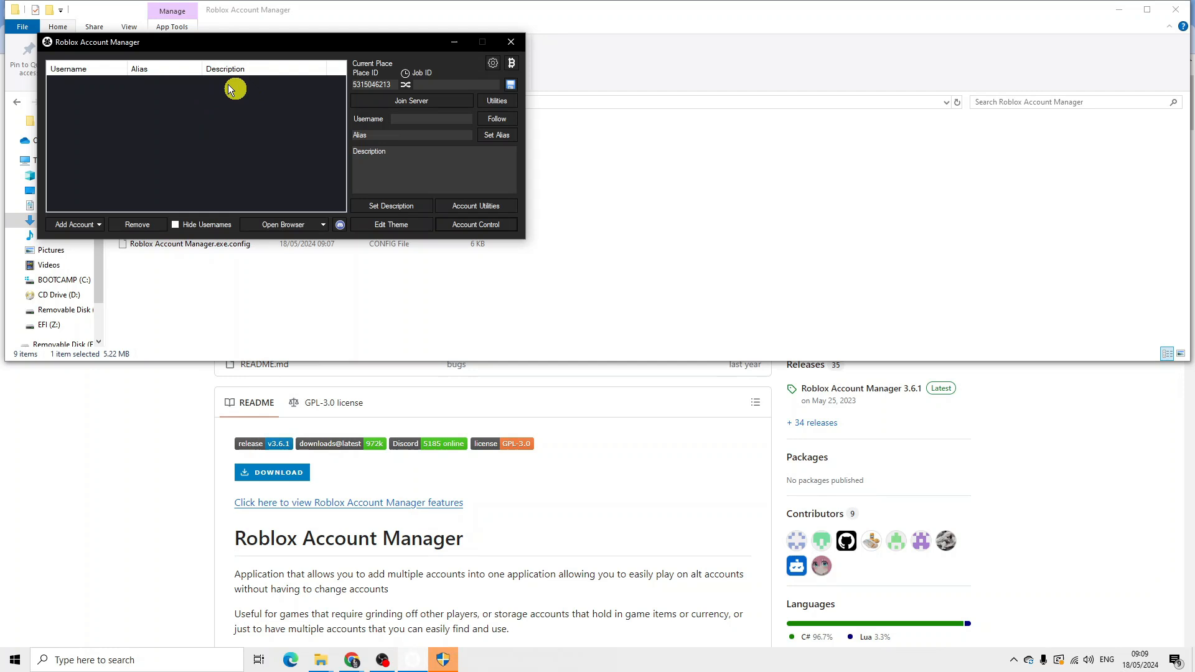
{"action": "mouse_move", "coordinate": [282, 104]}
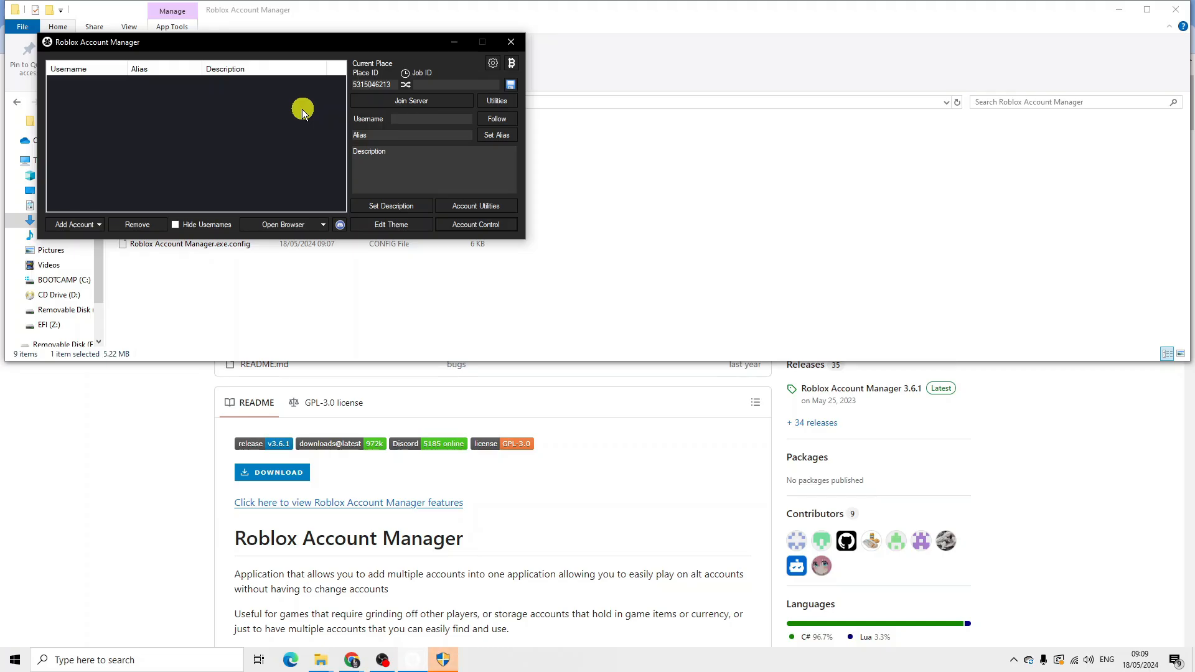
{"action": "mouse_move", "coordinate": [297, 131]}
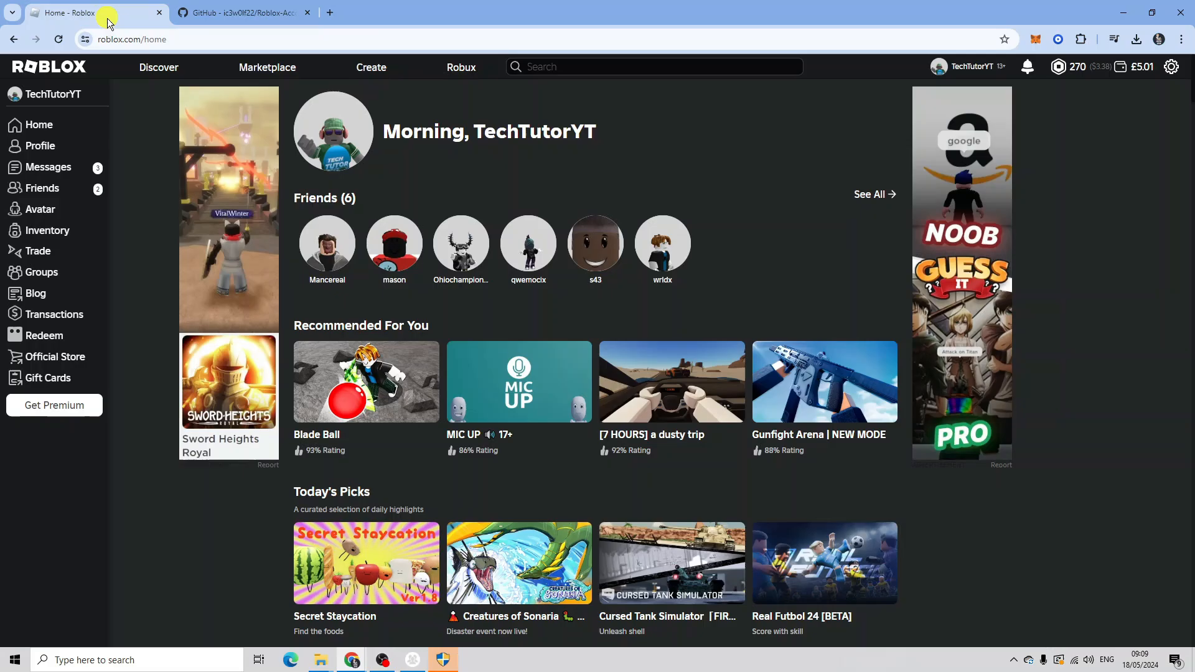
Scroll the Roblox home page and open the Blox Fruits tile in the Continue section.
{"action": "scroll", "scroll_direction": "down", "scroll_amount": 3}
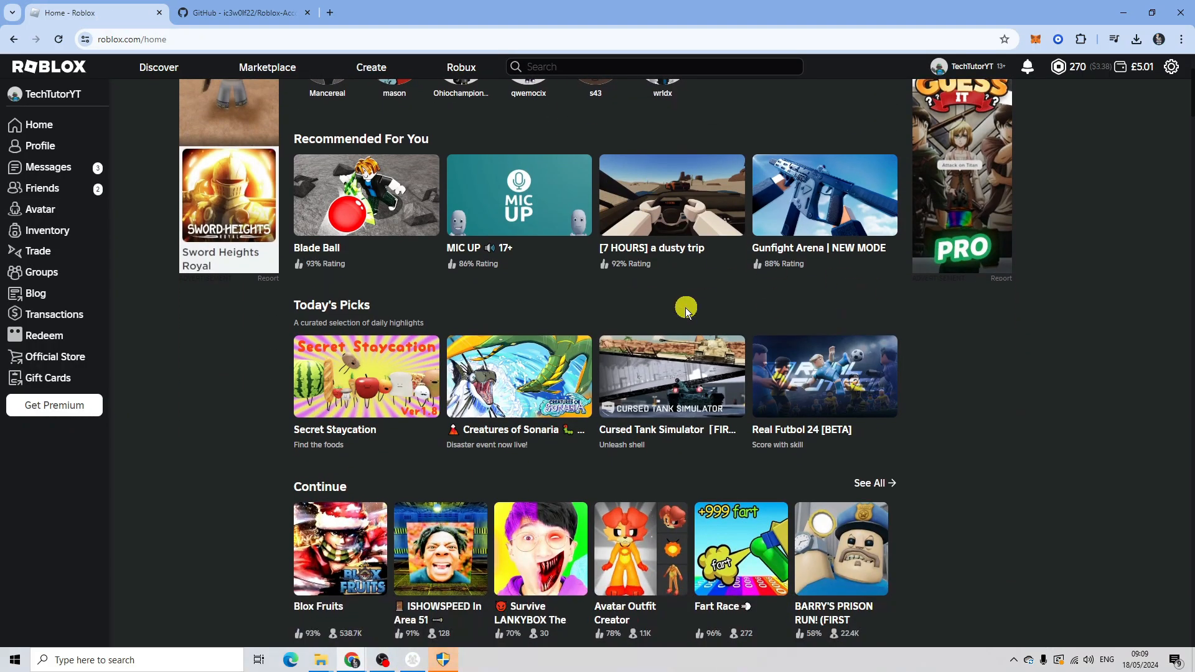
{"action": "scroll", "scroll_direction": "down", "scroll_amount": 3}
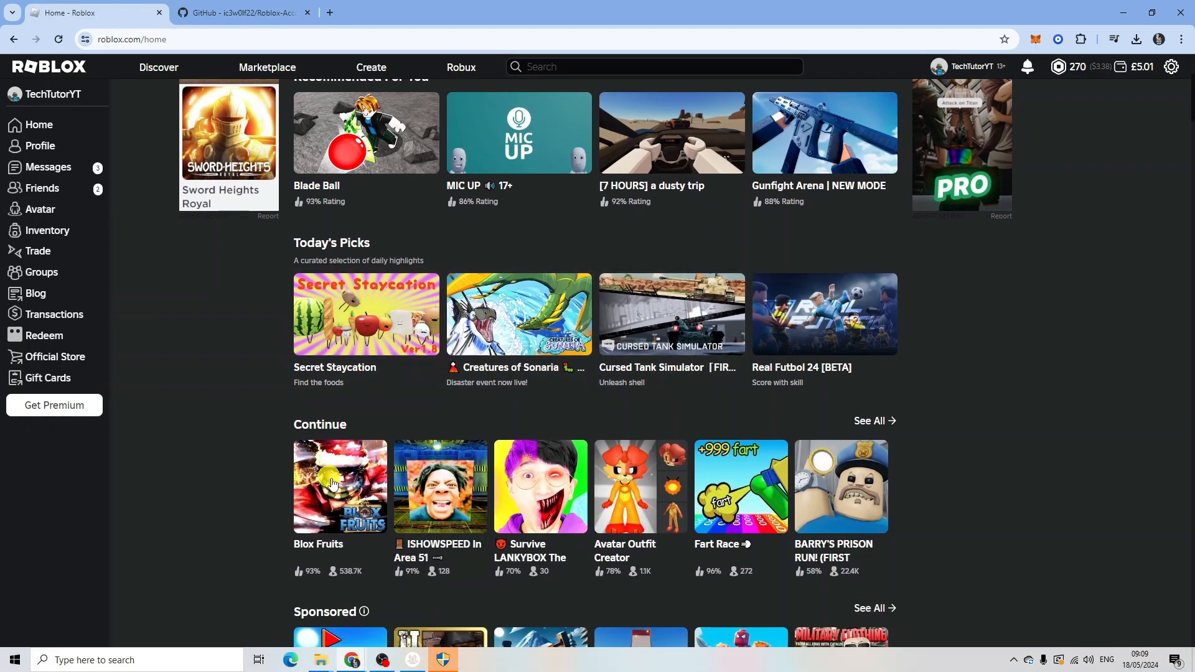
{"action": "left_click", "coordinate": [340, 487]}
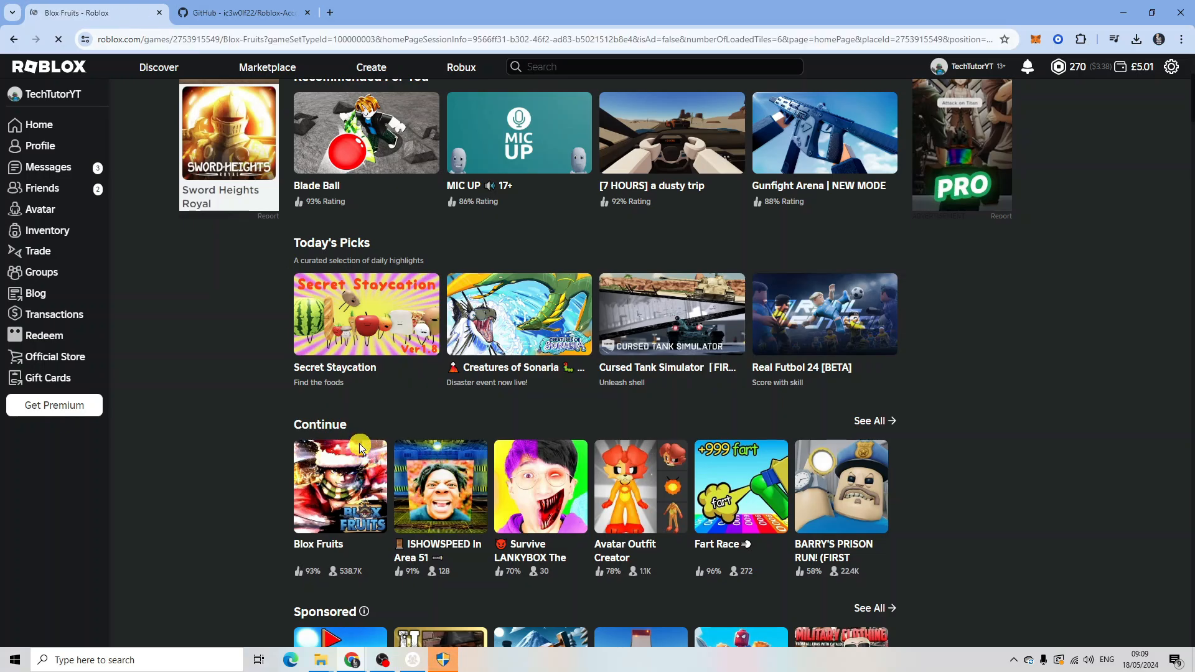
{"action": "left_click", "coordinate": [340, 487]}
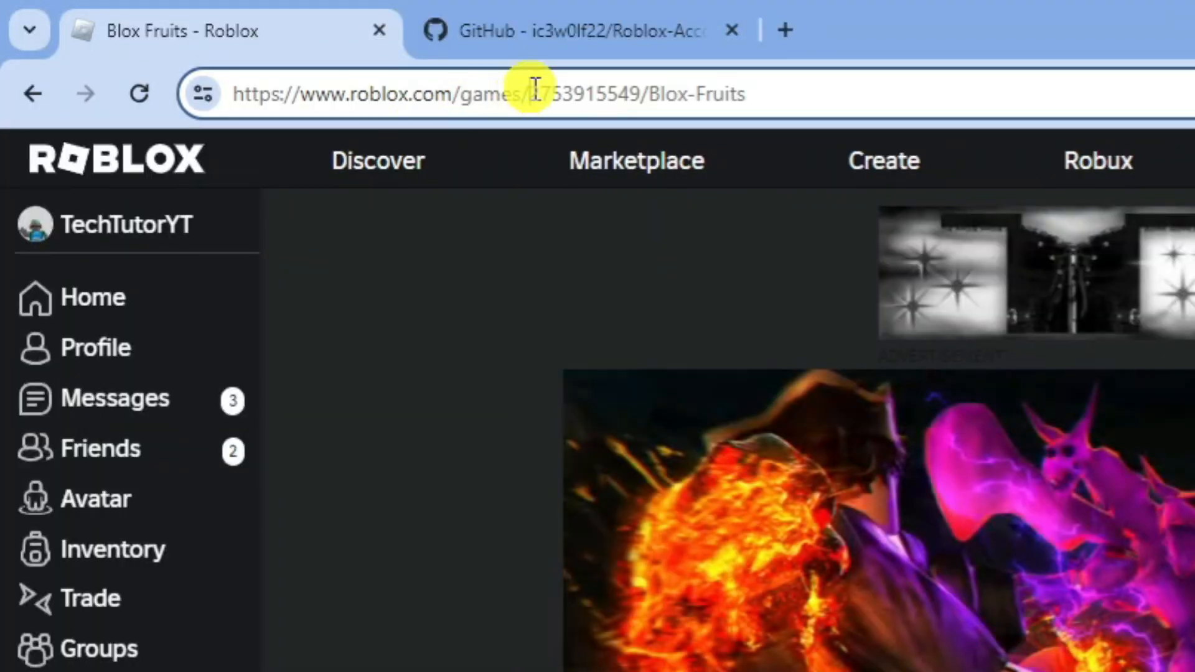
{"action": "left_click_drag", "start_coordinate": [526, 93], "coordinate": [648, 93]}
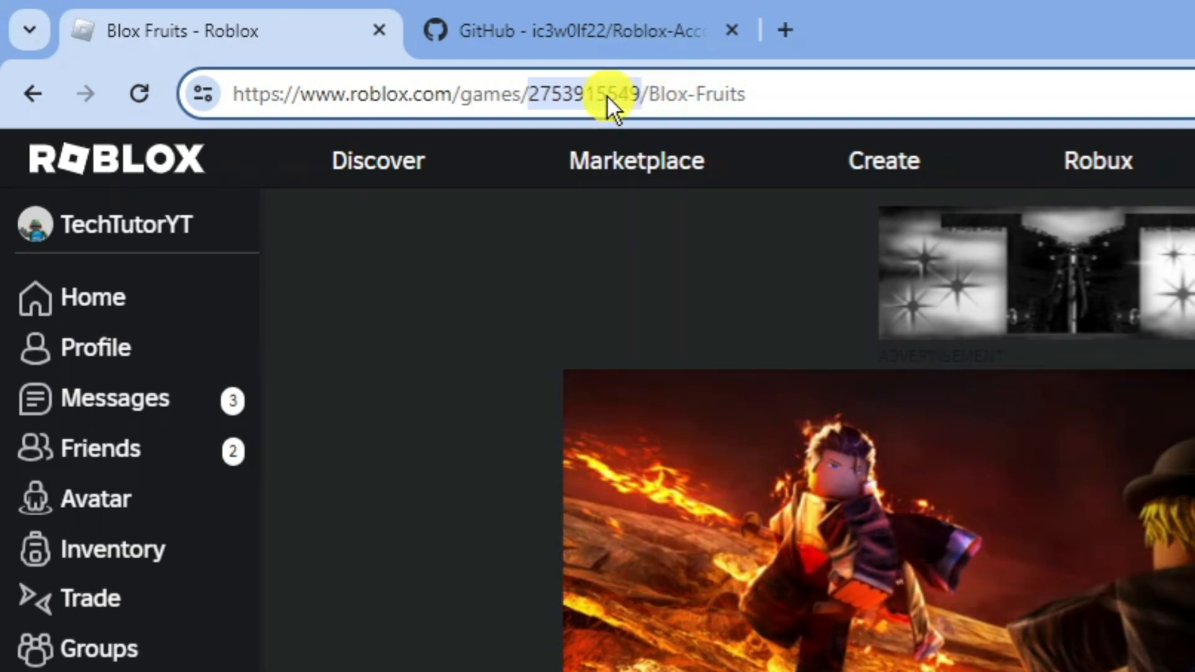
{"action": "right_click", "coordinate": [610, 94]}
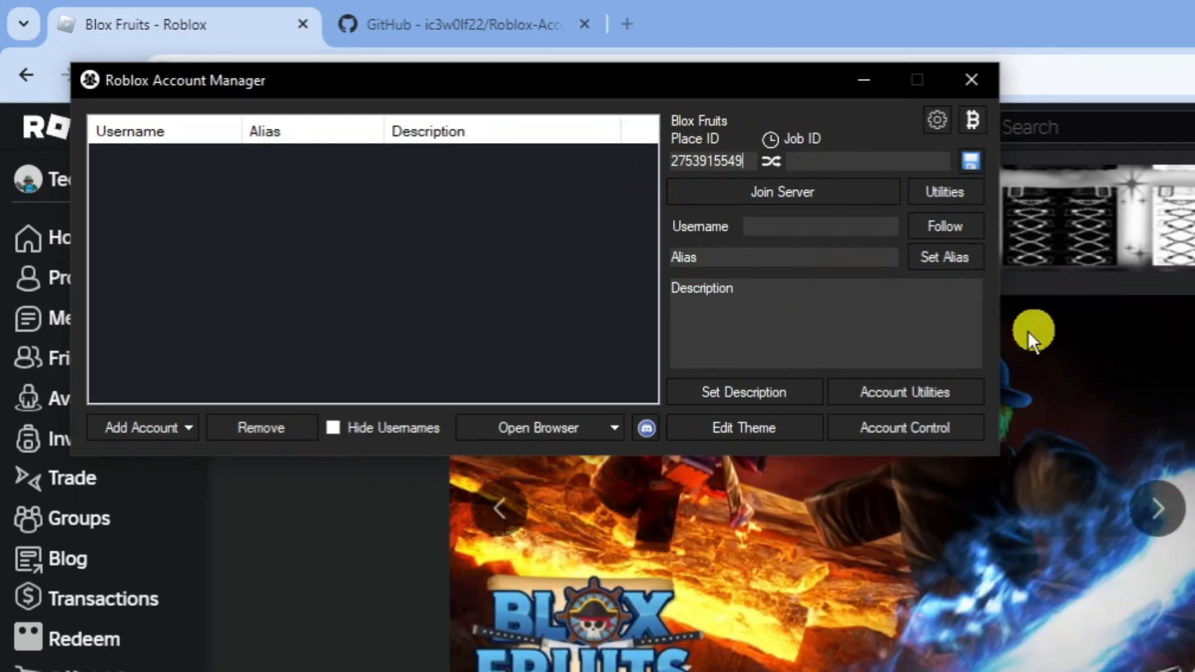
{"action": "mouse_move", "coordinate": [217, 210]}
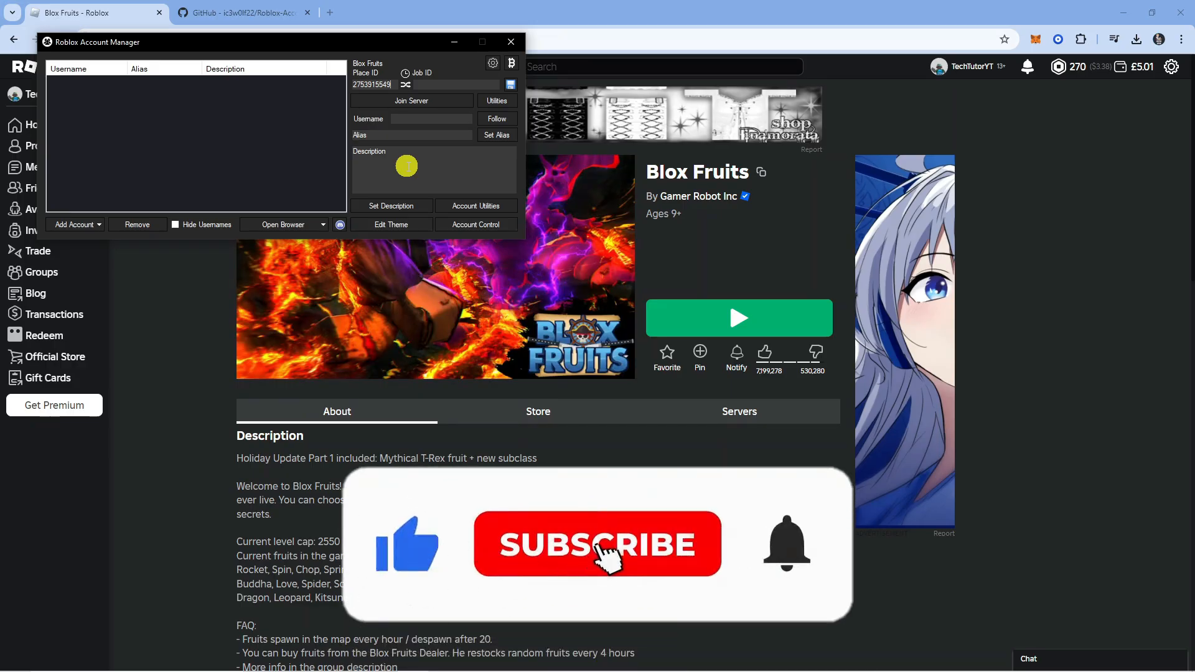
{"action": "left_click", "coordinate": [597, 544]}
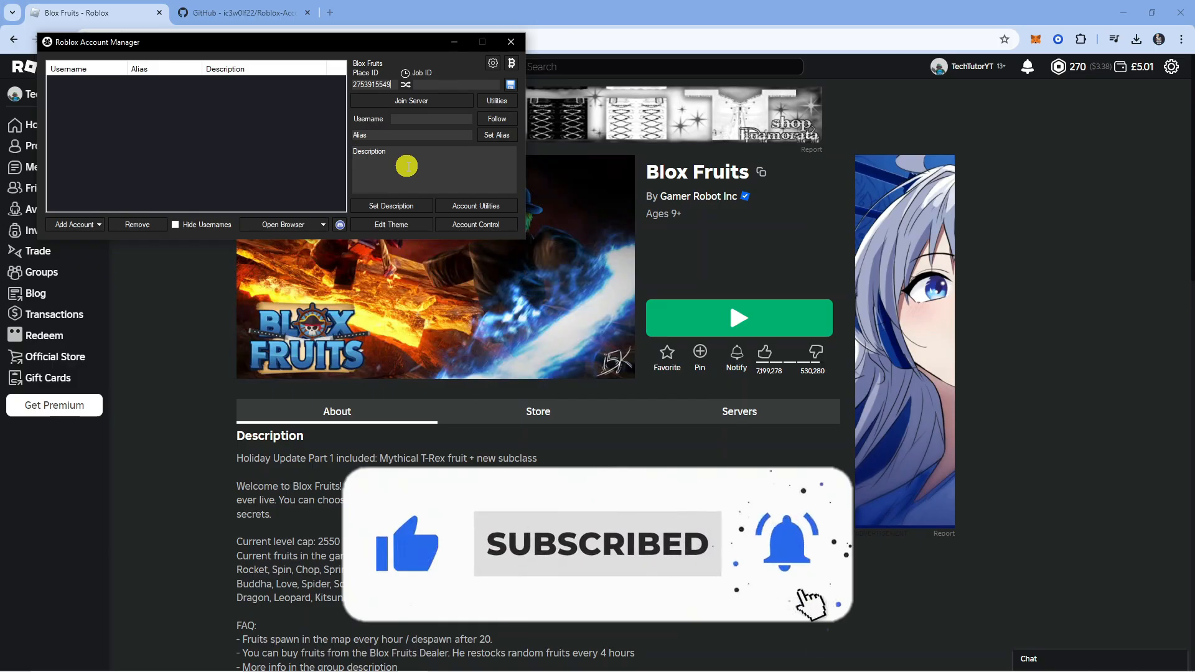